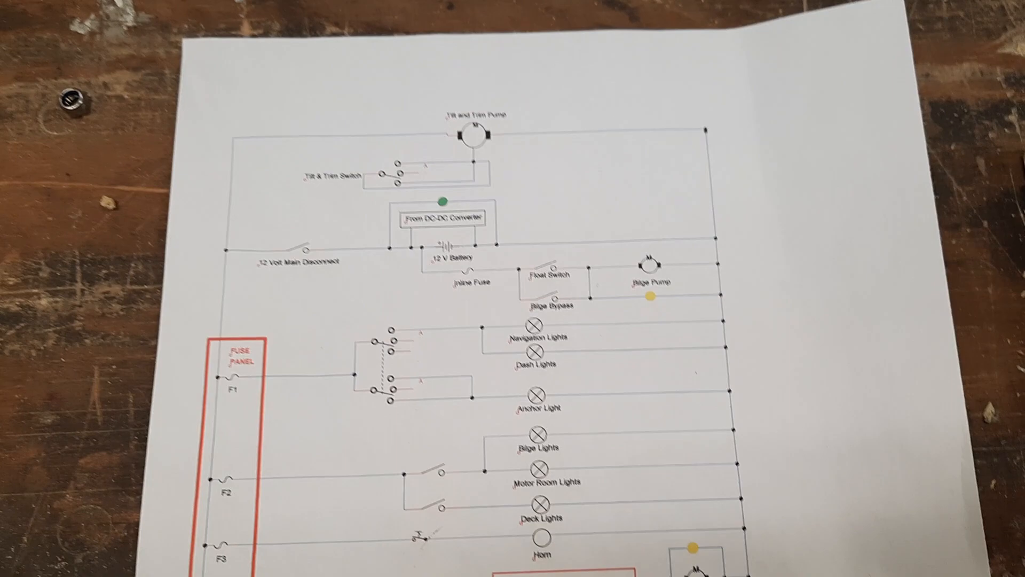
{"action": "scroll", "scroll_direction": "down", "scroll_amount": 3}
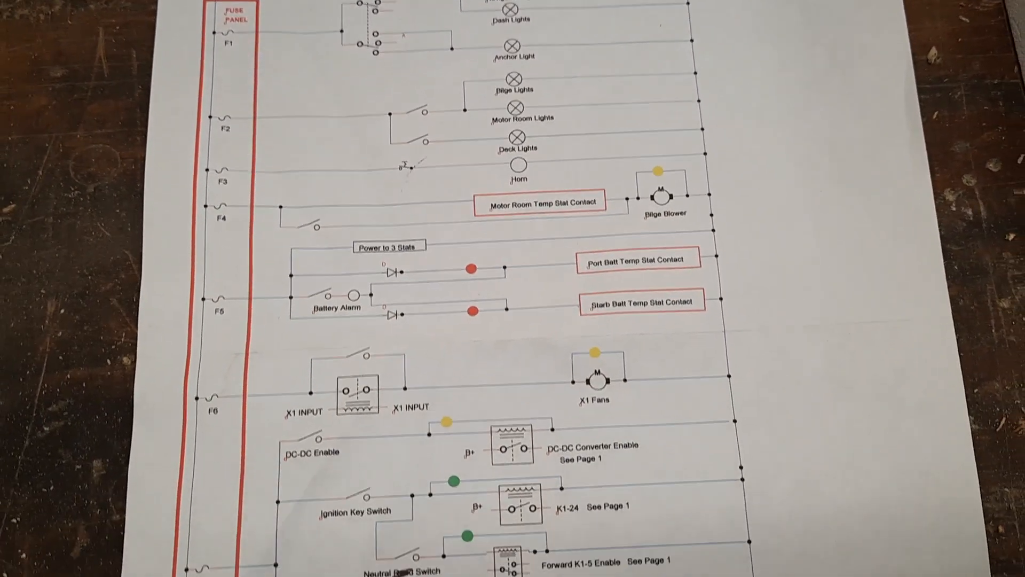
{"action": "scroll", "scroll_direction": "down", "scroll_amount": 3}
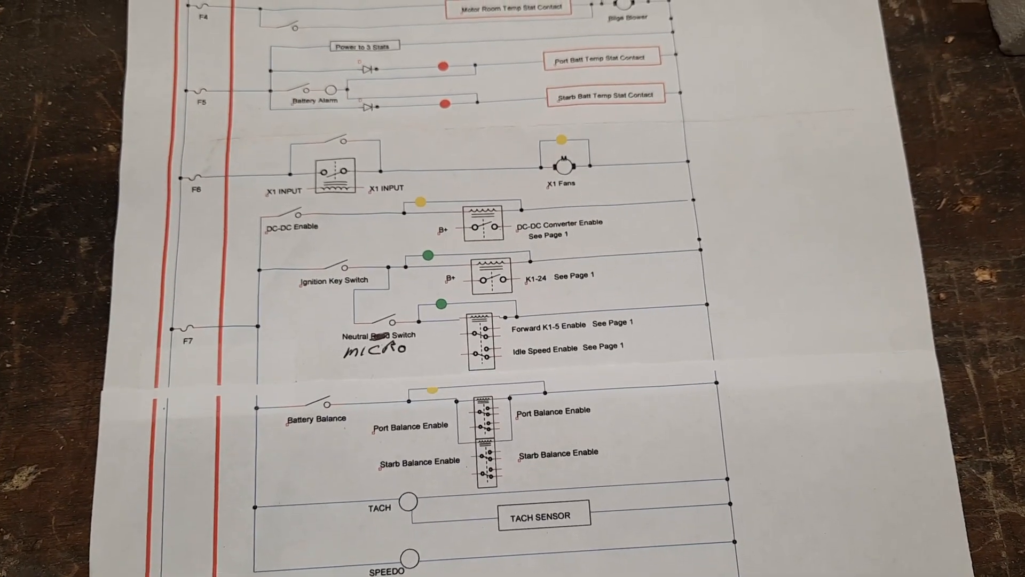
{"action": "scroll", "scroll_direction": "down", "scroll_amount": 3}
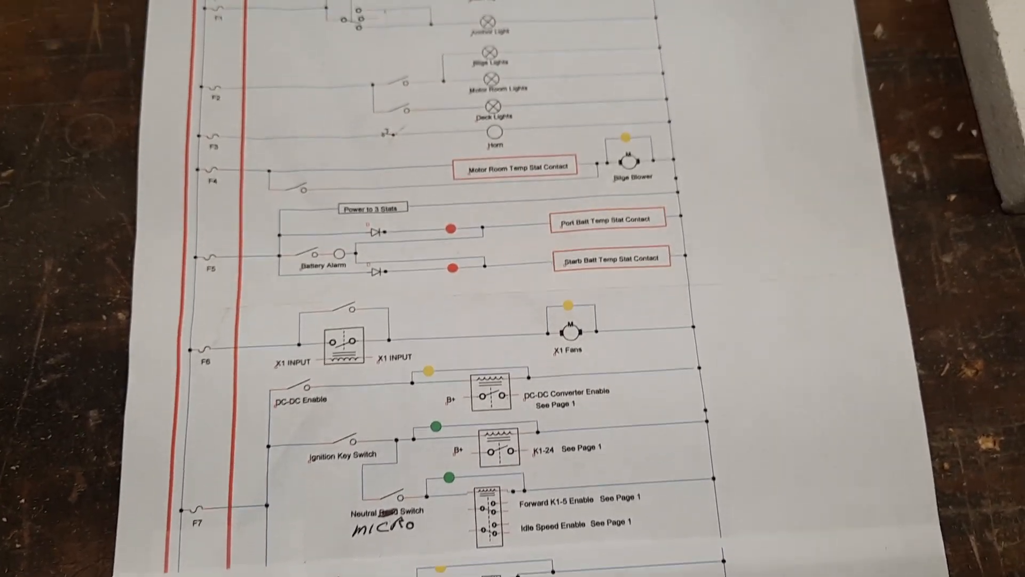
{"action": "scroll", "scroll_direction": "down", "scroll_amount": 3}
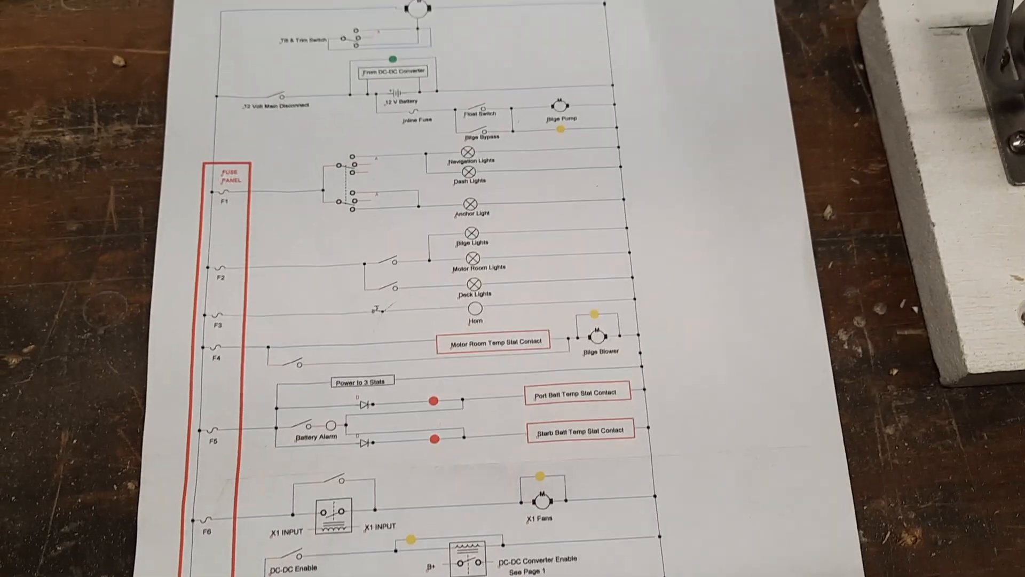